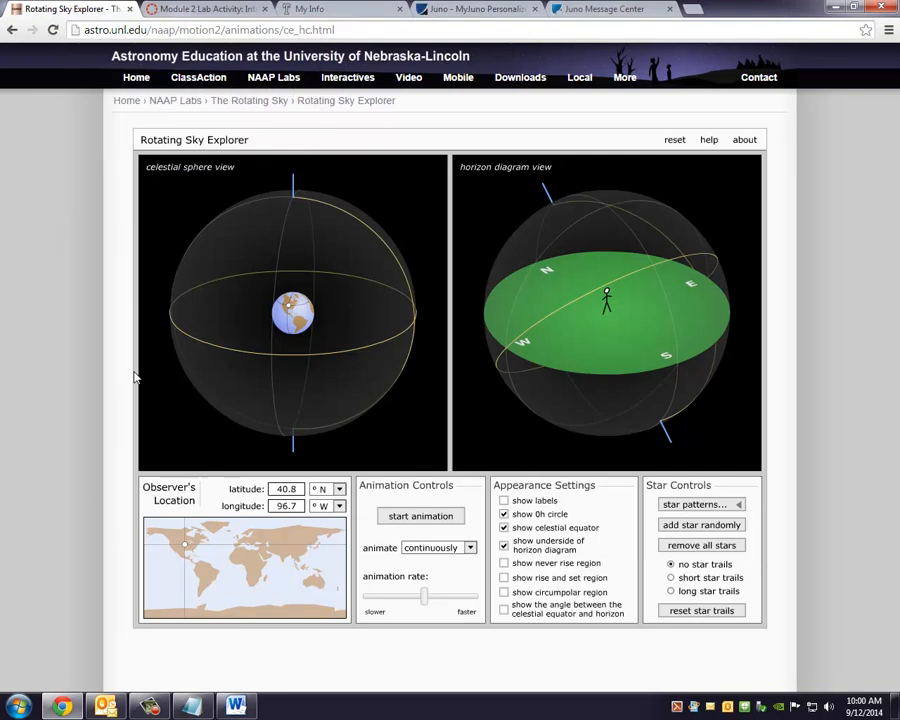
mouse_move(358, 444)
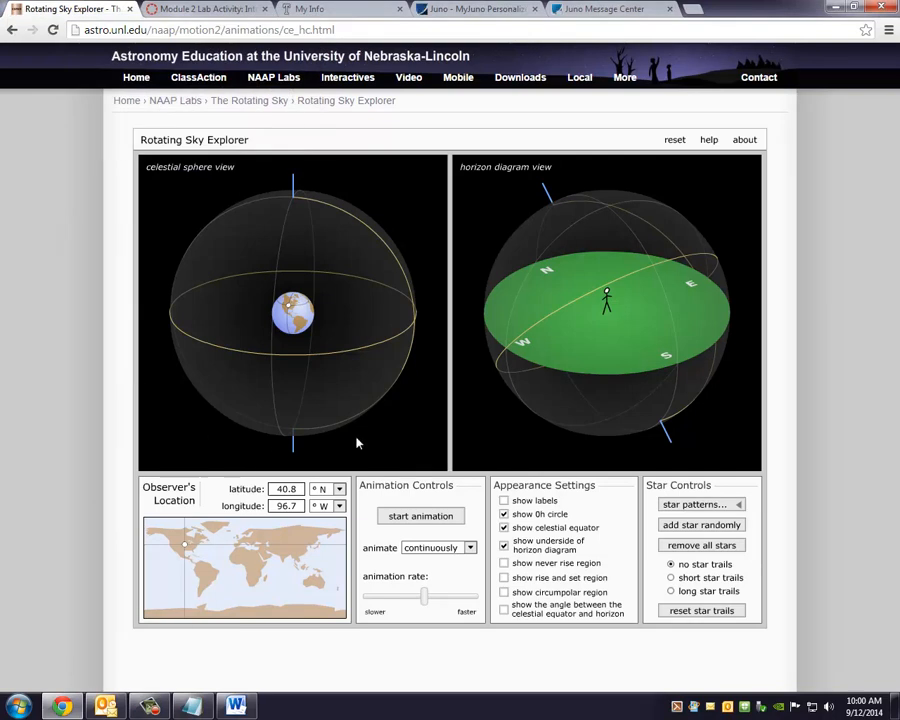
mouse_move(680, 308)
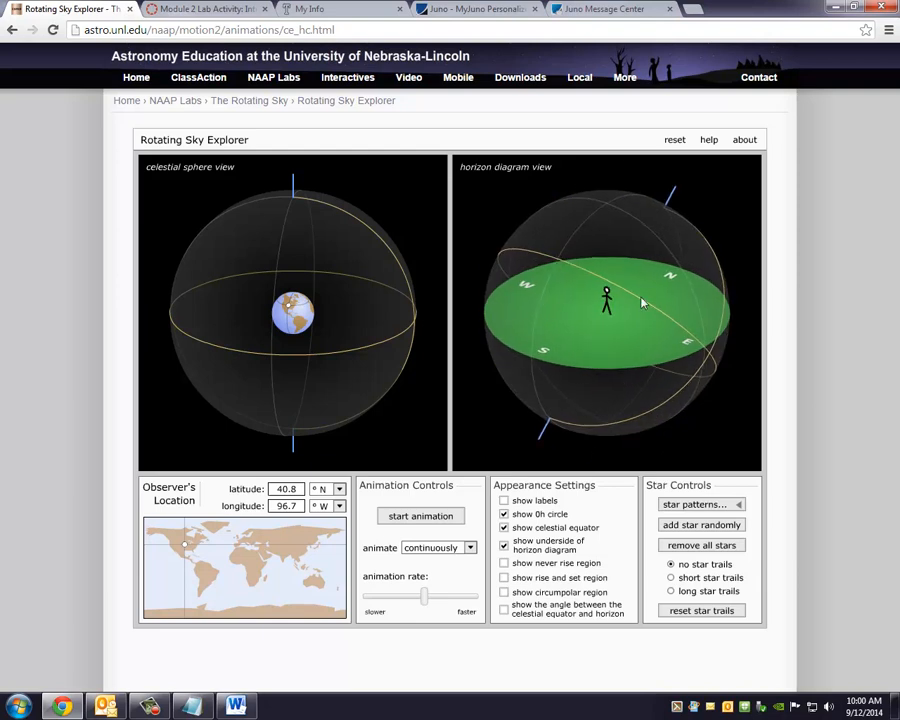
Tilt the horizon diagram to a lower, near edge-on viewing angle
left_click_drag(640, 300, 576, 276)
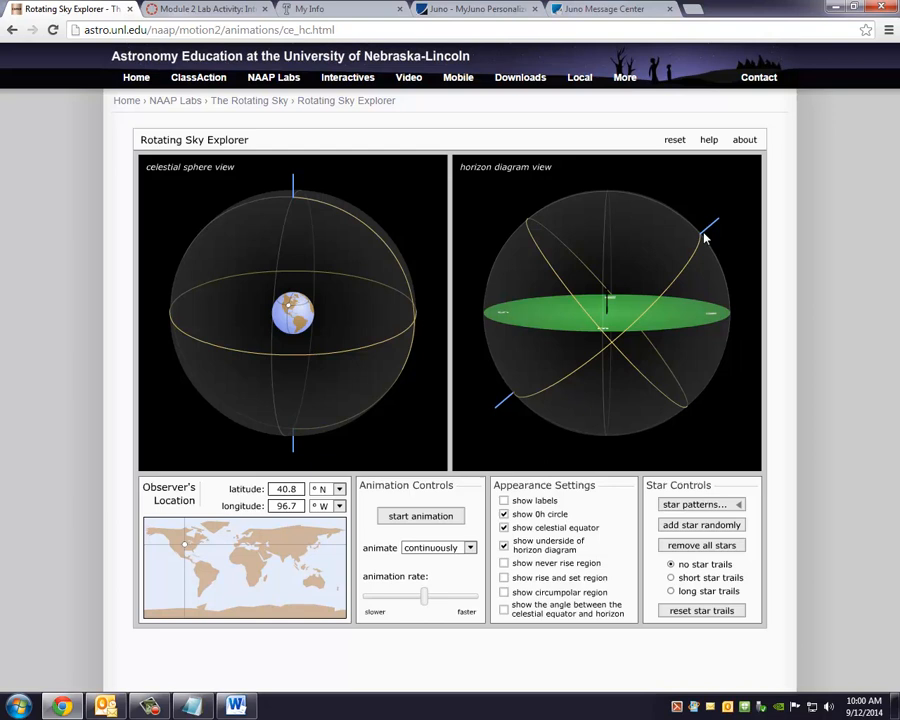
mouse_move(714, 264)
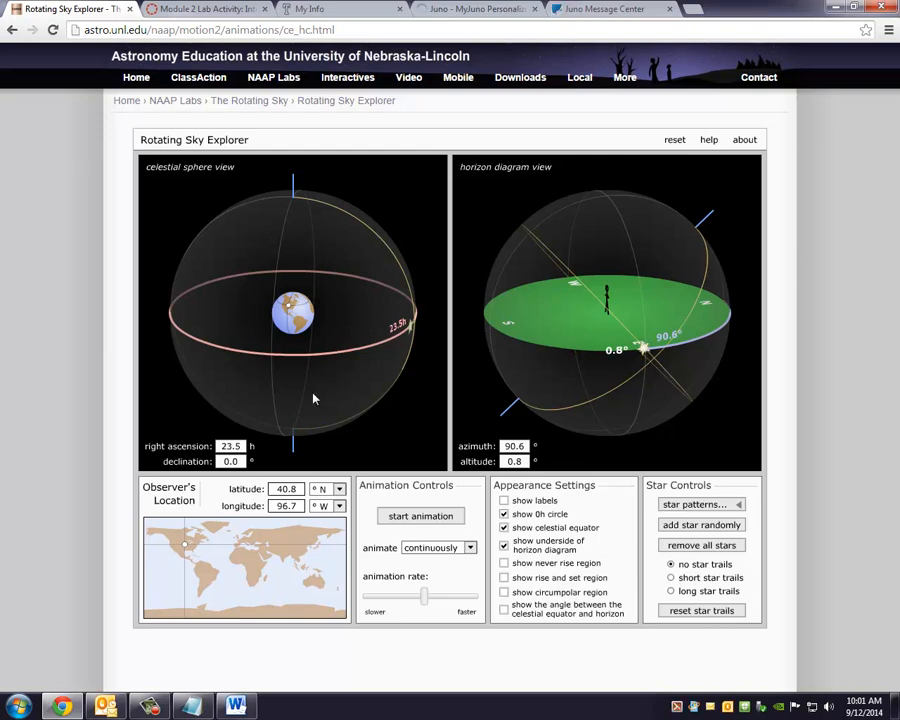
mouse_move(256, 456)
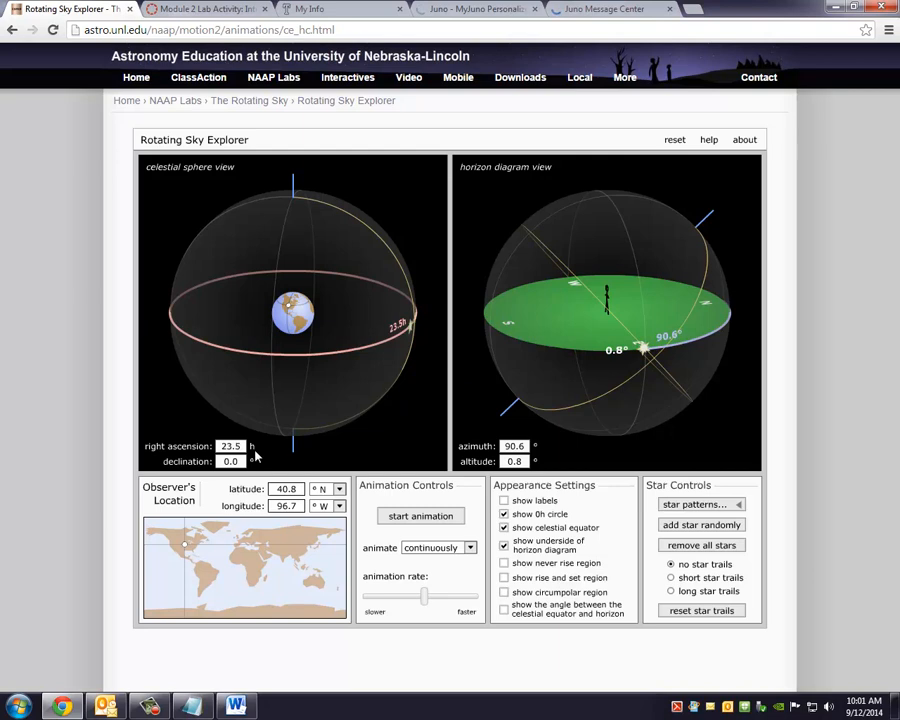
mouse_move(280, 458)
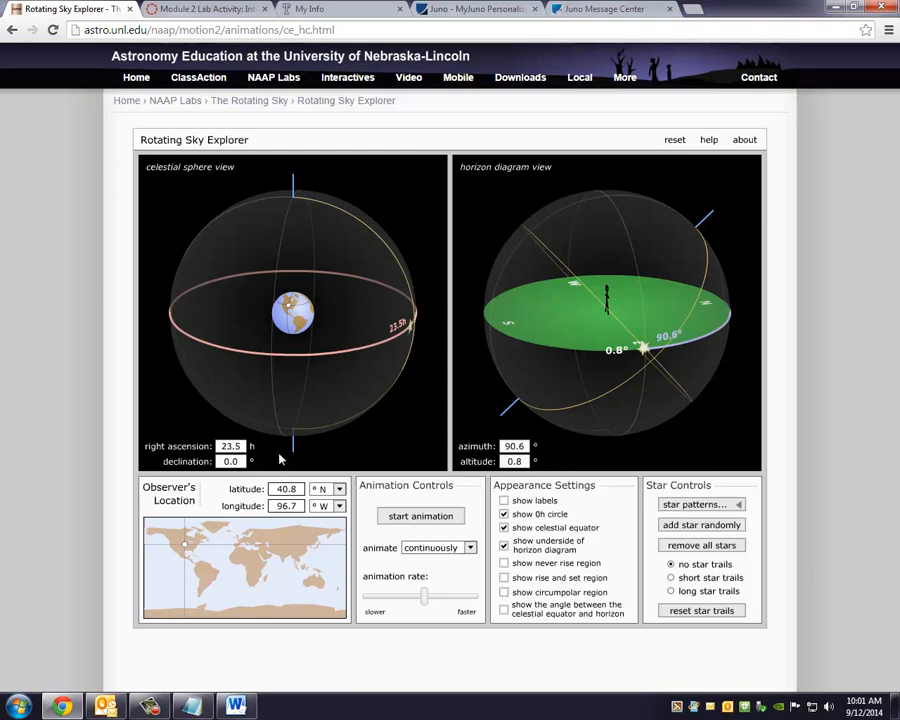
Turn on 'show labels' so zenith, nadir and the celestial equator are named
left_click(230, 460)
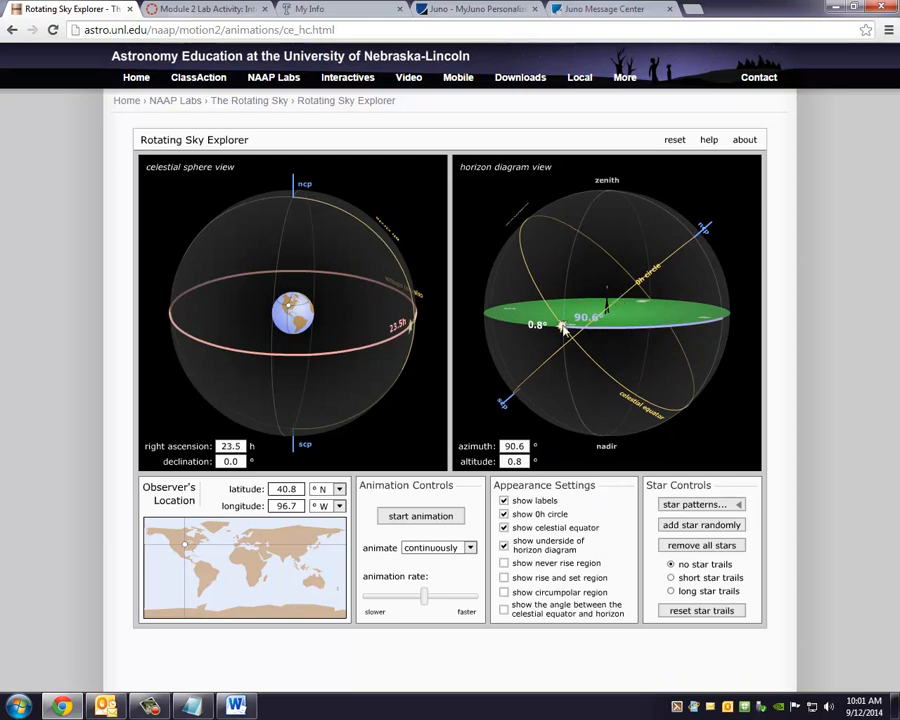
mouse_move(564, 336)
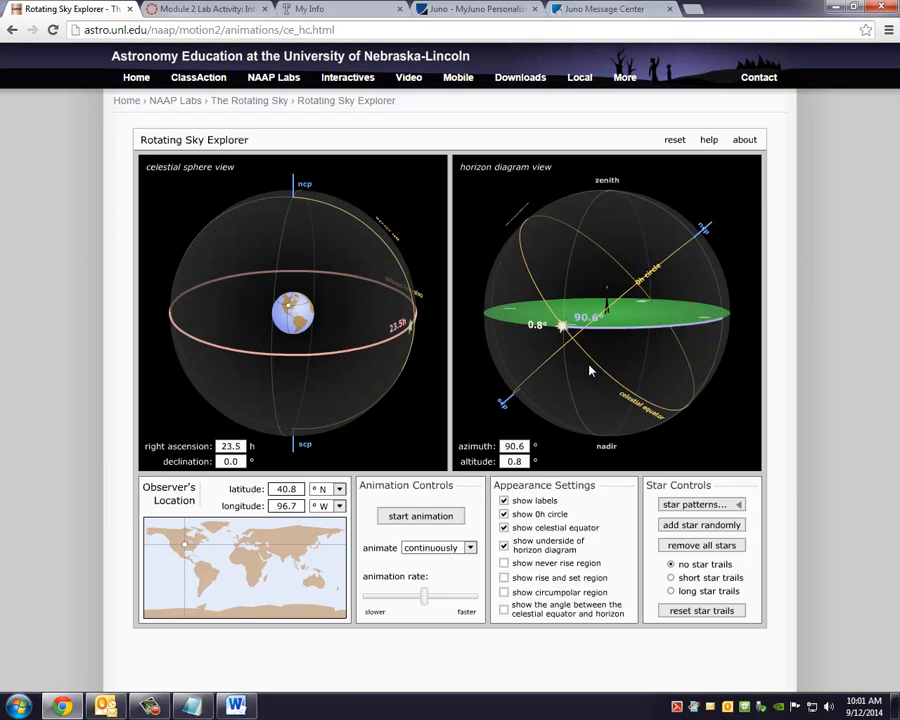
mouse_move(584, 328)
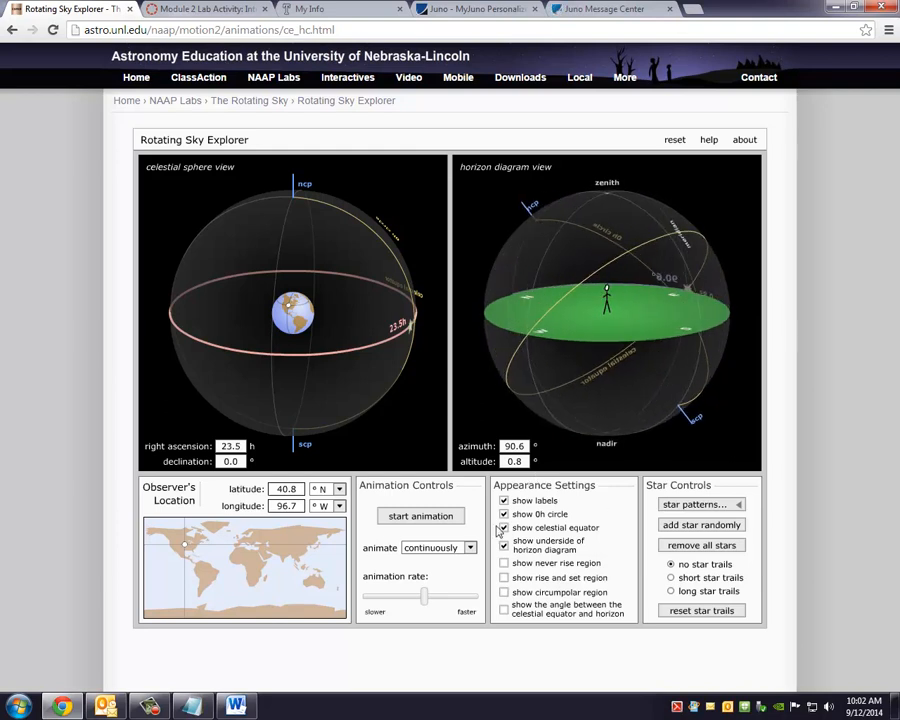
Animate the sky, pausing near the meridian and again as the star sets at azimuth 272.4°, altitude -2.8°
left_click(420, 516)
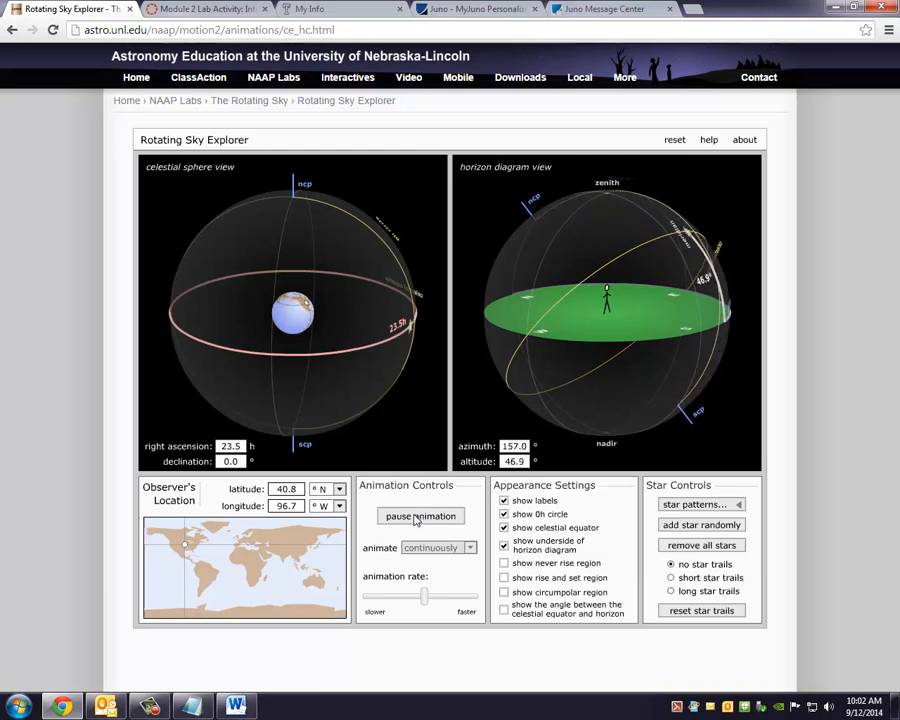
left_click(420, 516)
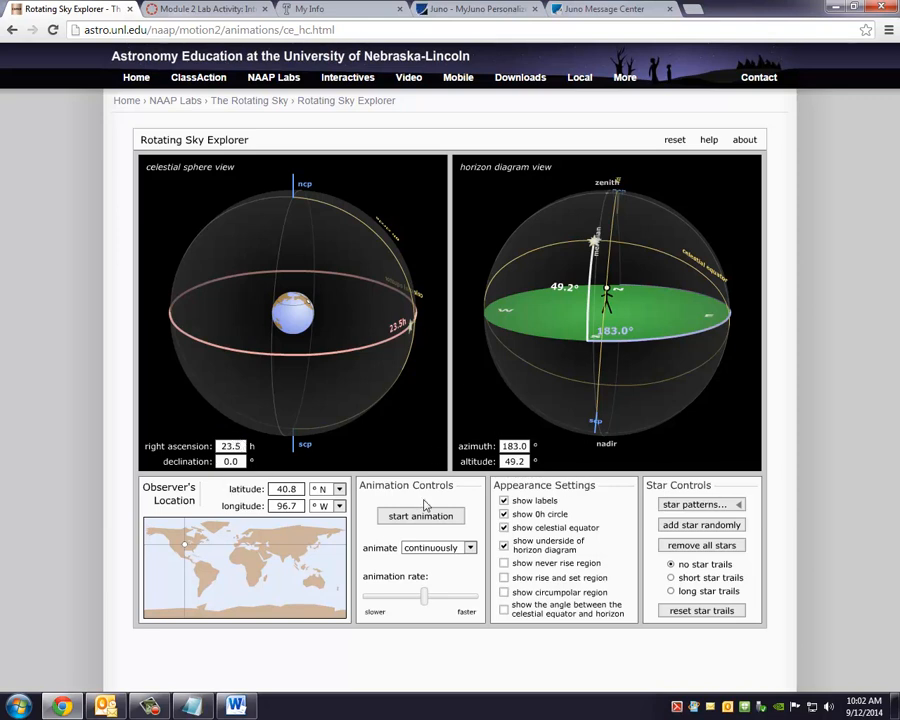
left_click(420, 516)
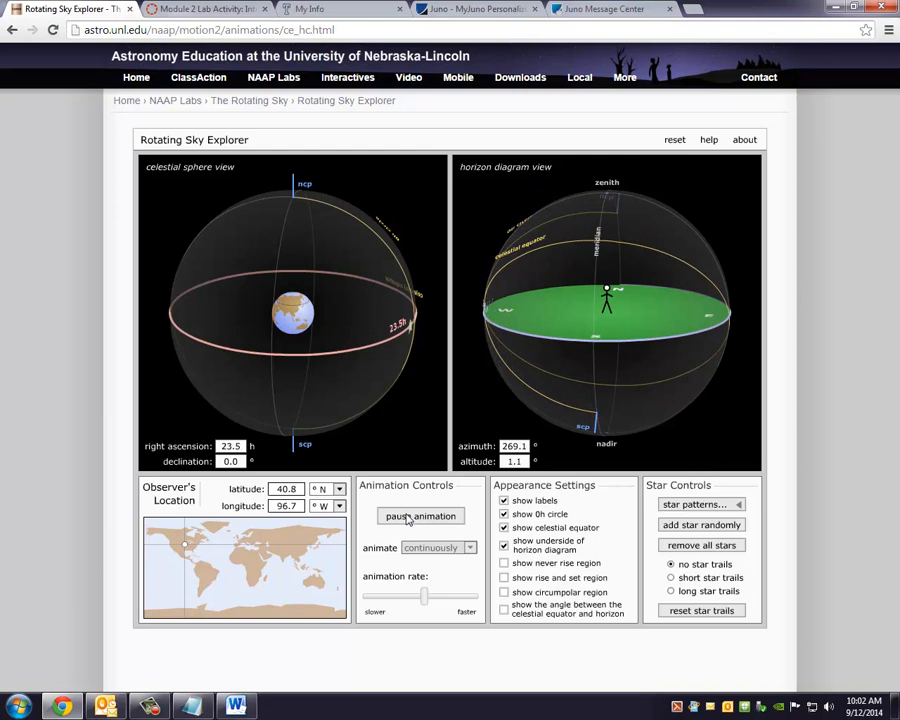
left_click(420, 516)
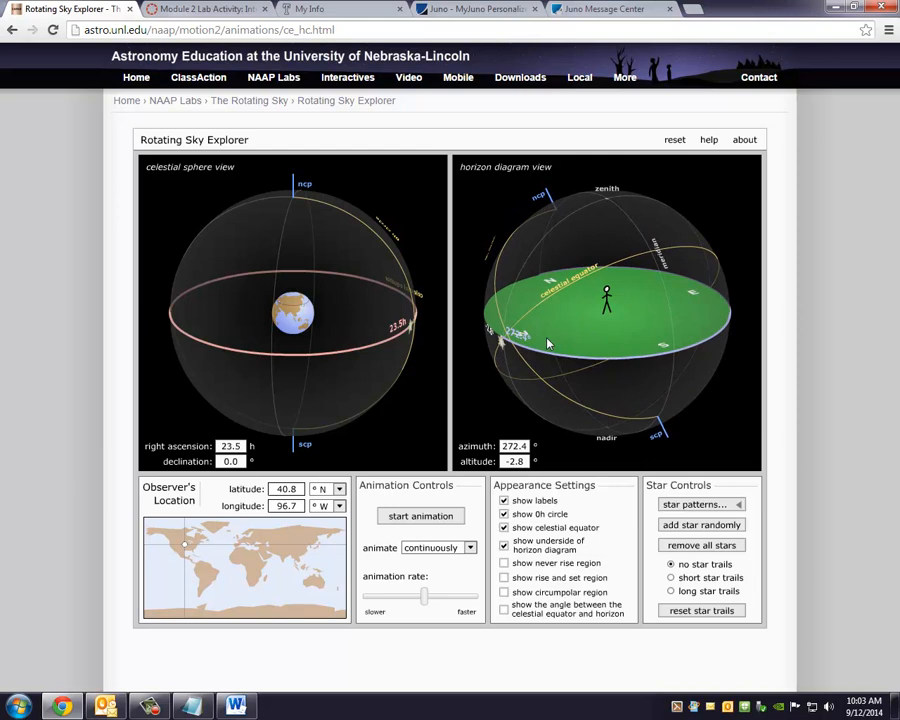
Rotate the horizon diagram to a nearly edge-on perspective of the horizon plane
left_click_drag(548, 344, 664, 332)
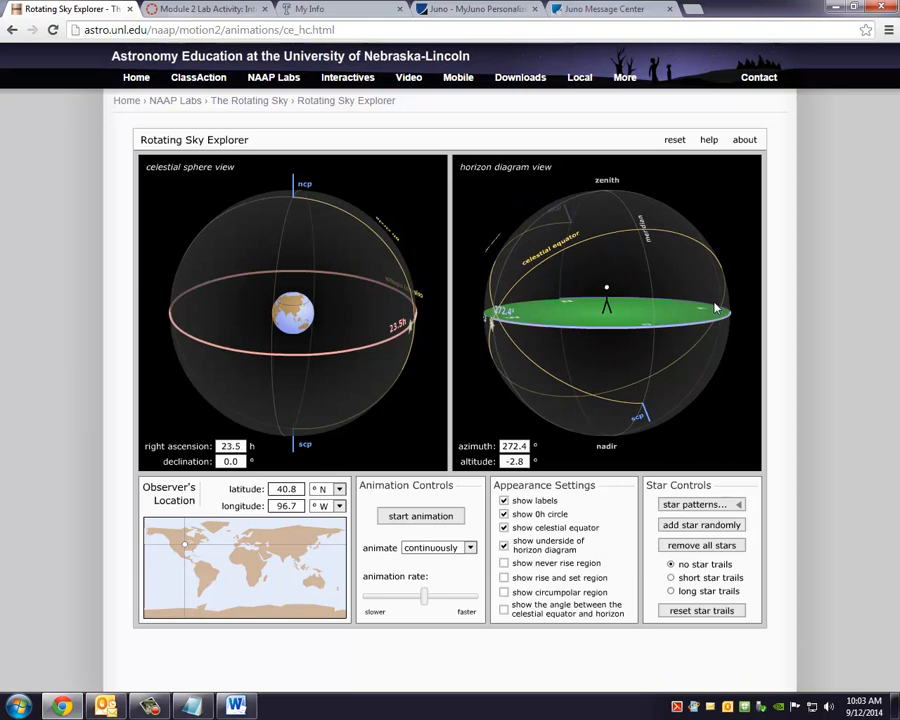
mouse_move(492, 320)
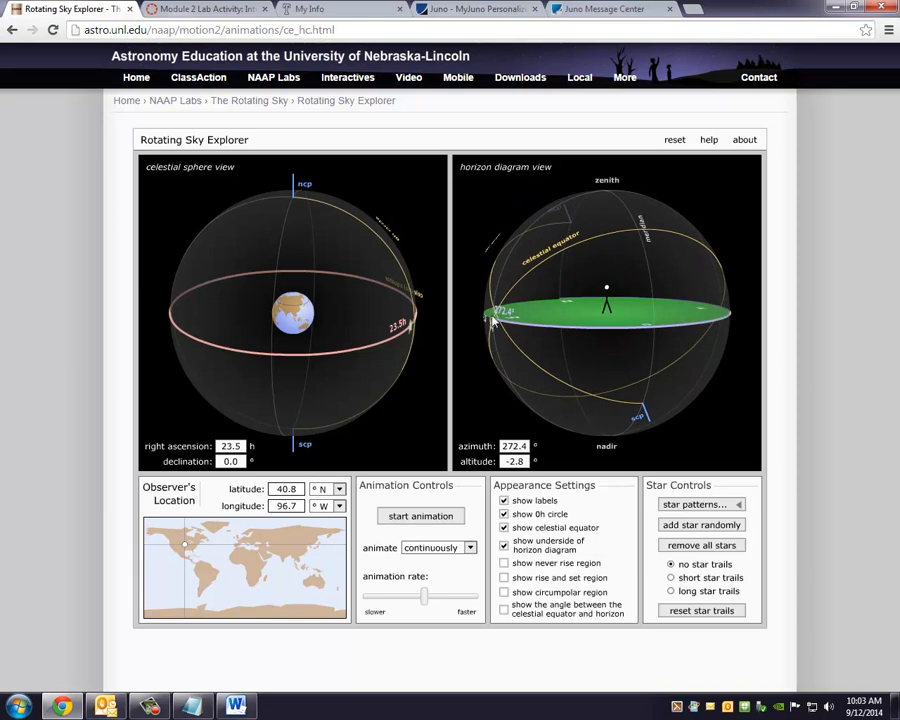
mouse_move(716, 318)
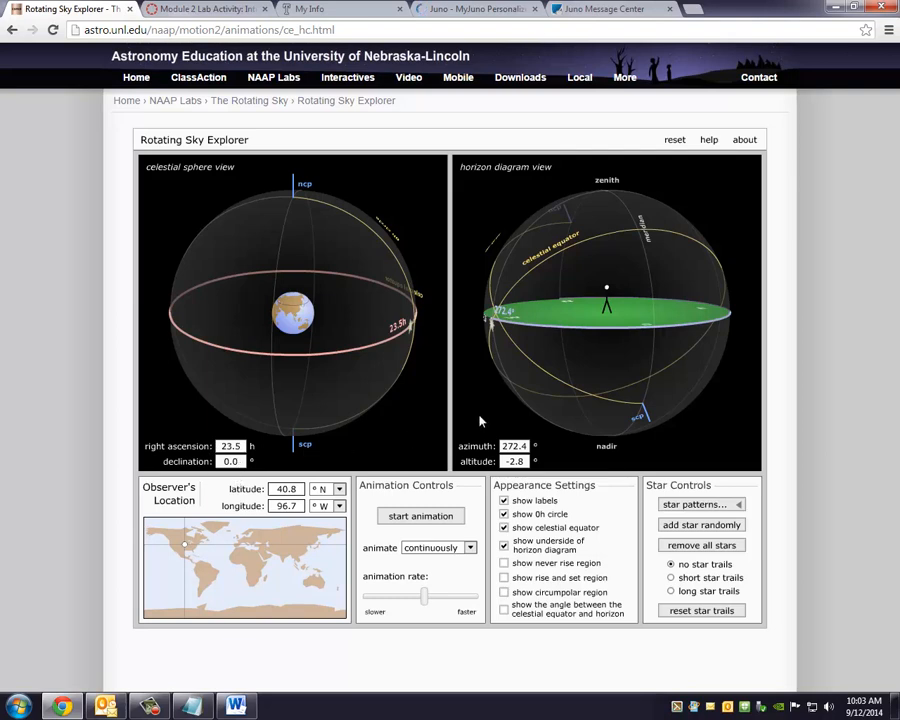
mouse_move(492, 336)
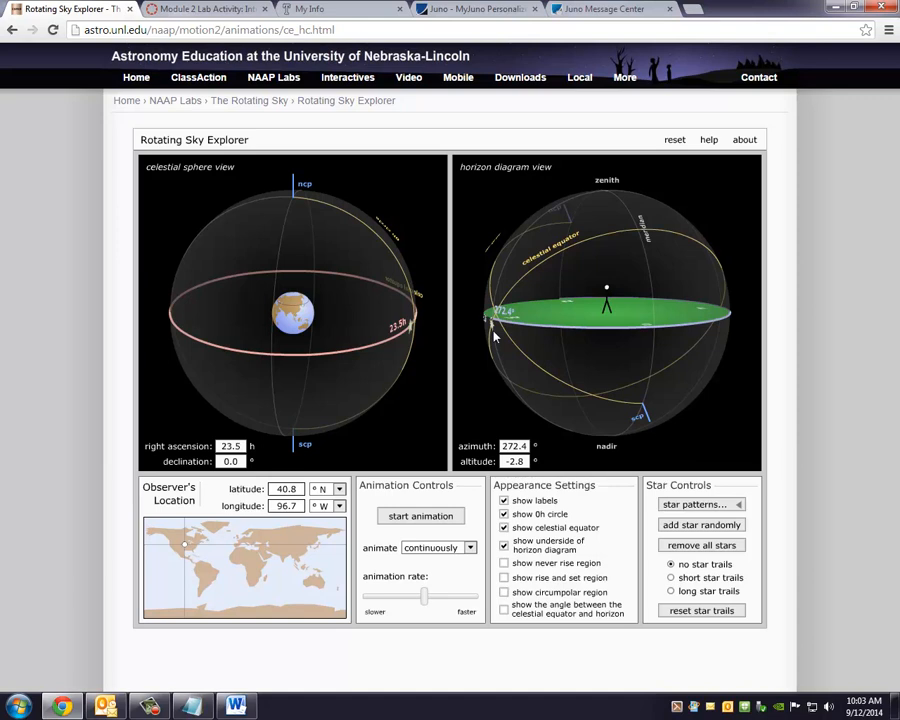
mouse_move(540, 388)
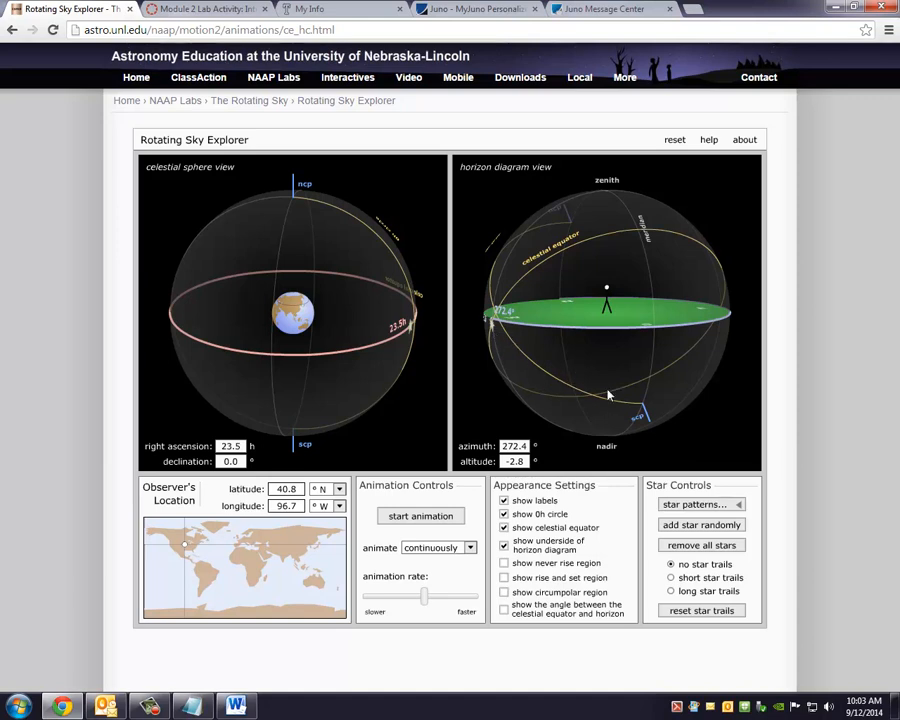
mouse_move(476, 452)
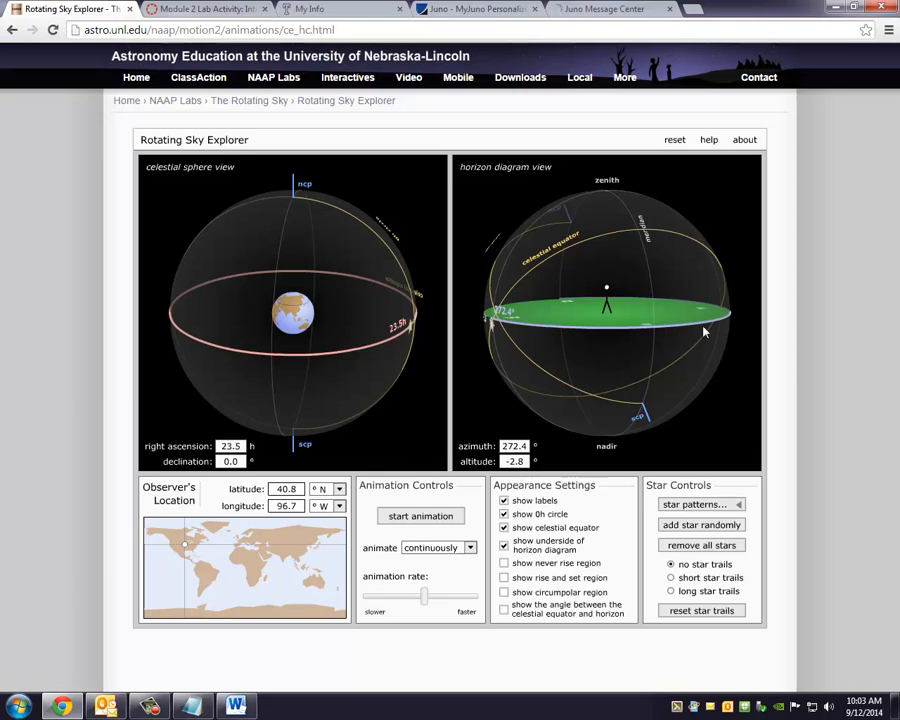
Shift the view, restart the animation and rotate the horizon diagram between higher and lower viewing angles
left_click_drag(704, 332, 648, 336)
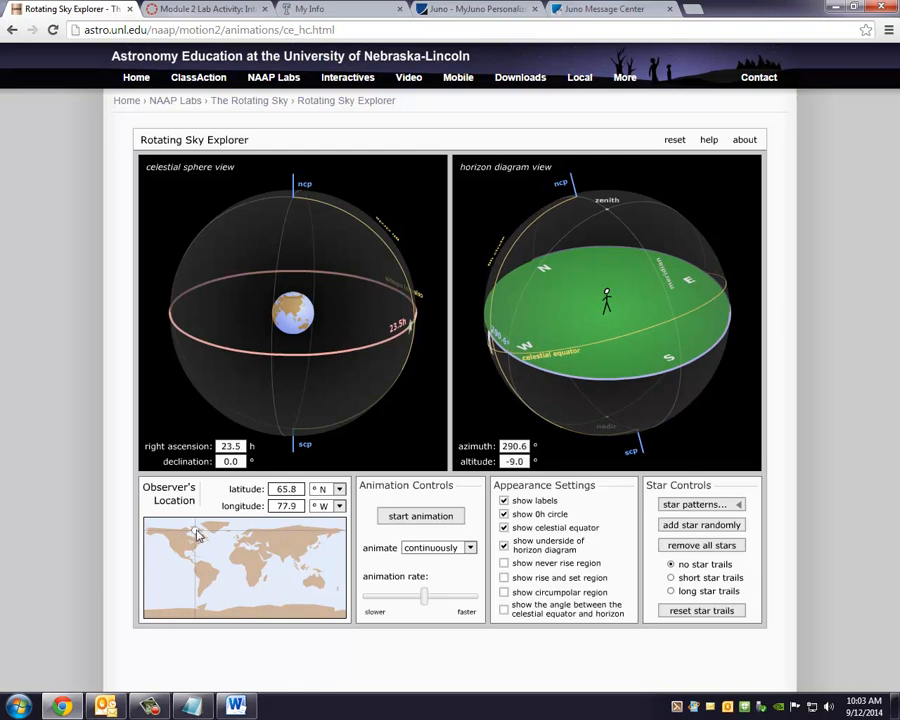
left_click(420, 516)
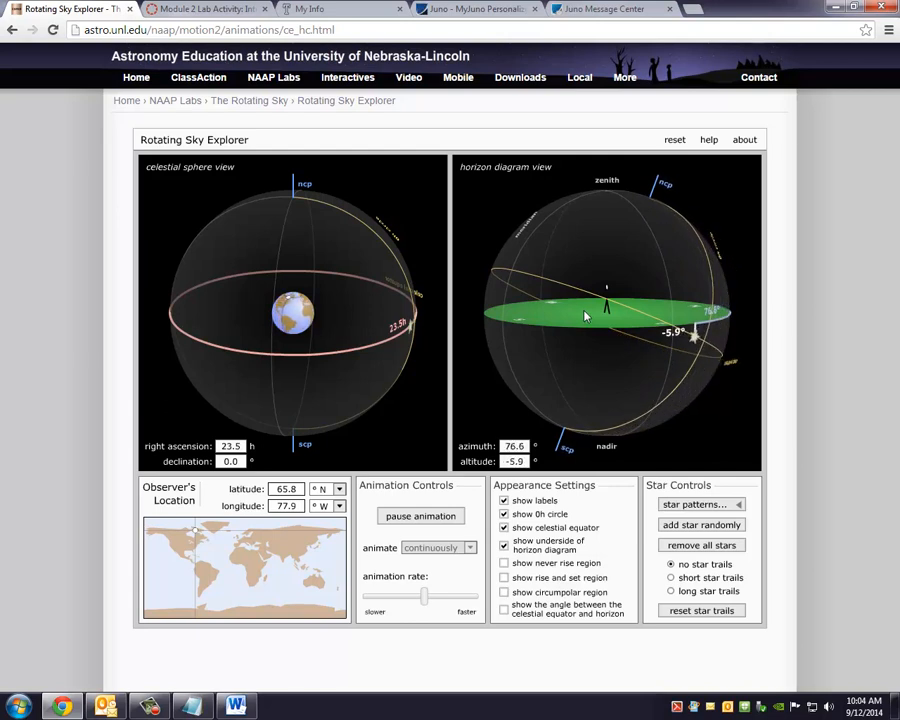
left_click_drag(604, 316, 636, 310)
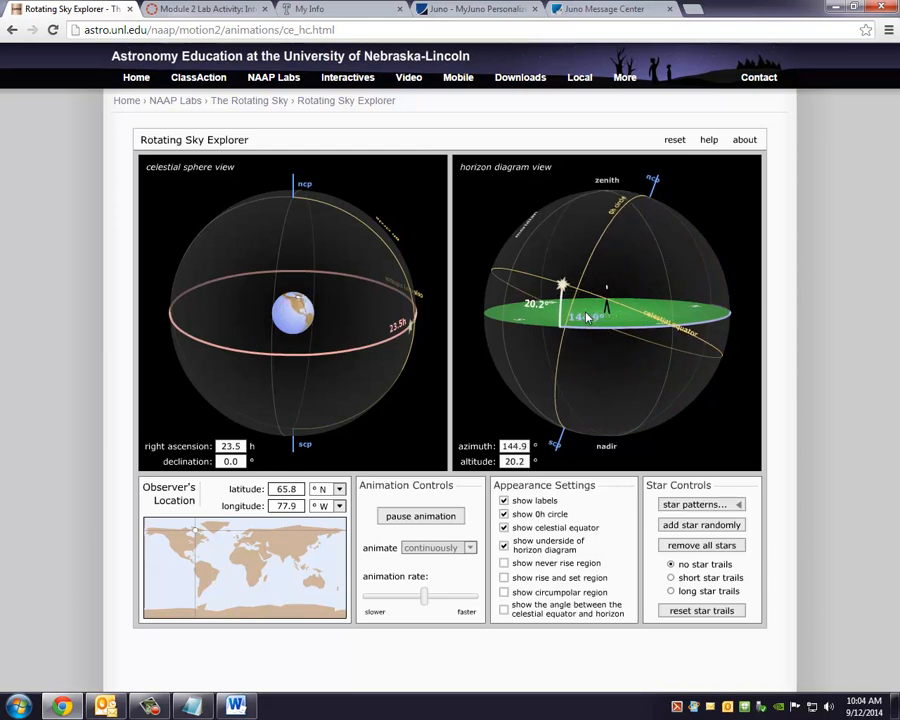
left_click_drag(584, 316, 670, 332)
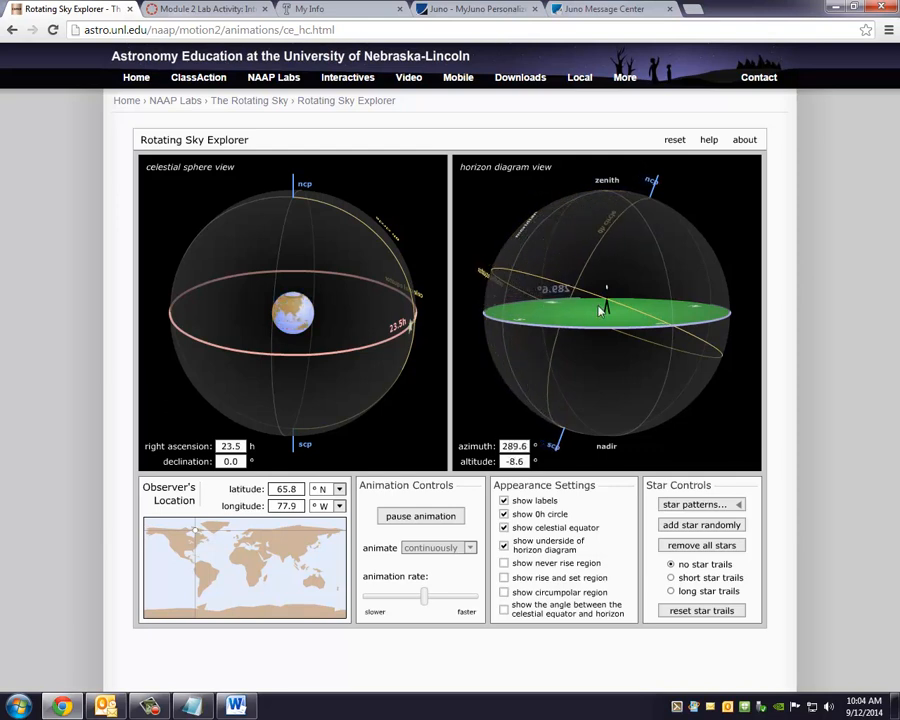
left_click_drag(600, 310, 656, 336)
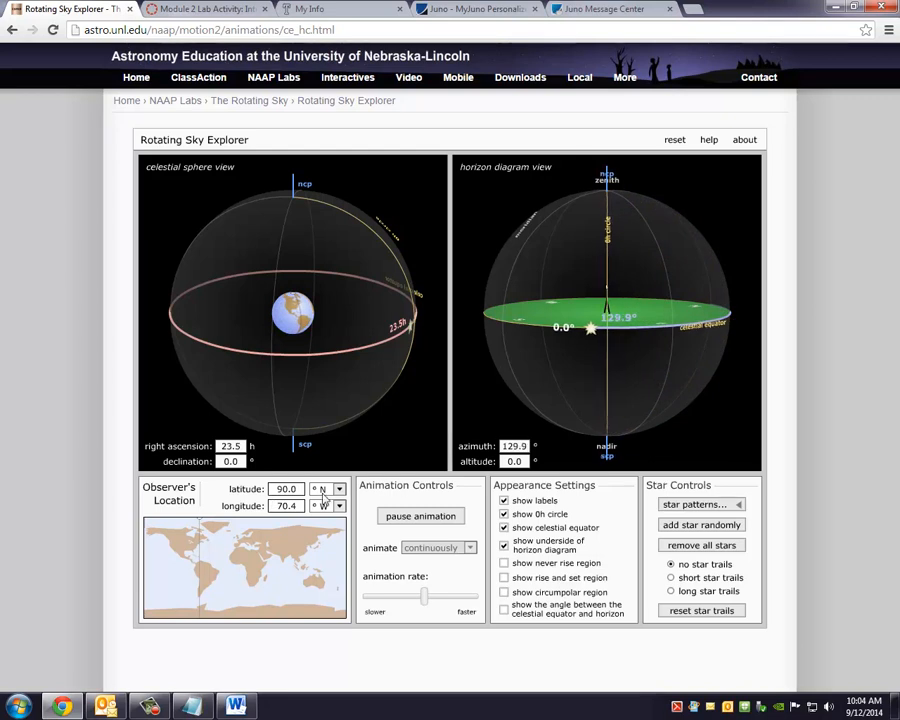
Turn the horizon diagram to other viewing directions, then stop with the star at azimuth 201.5°, altitude 0.0°
left_click_drag(592, 328, 530, 322)
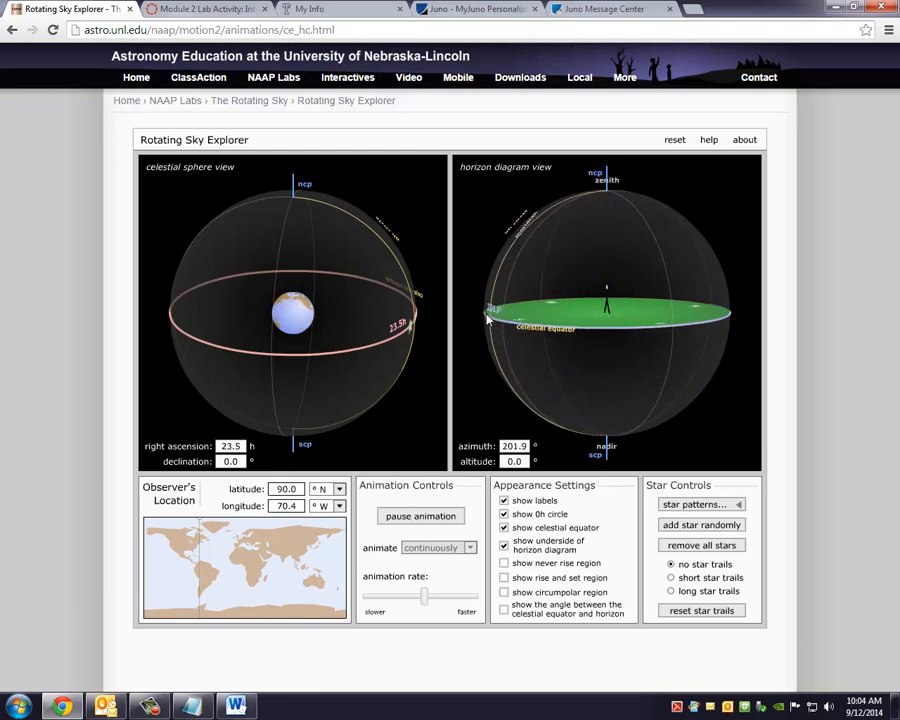
left_click_drag(490, 320, 496, 316)
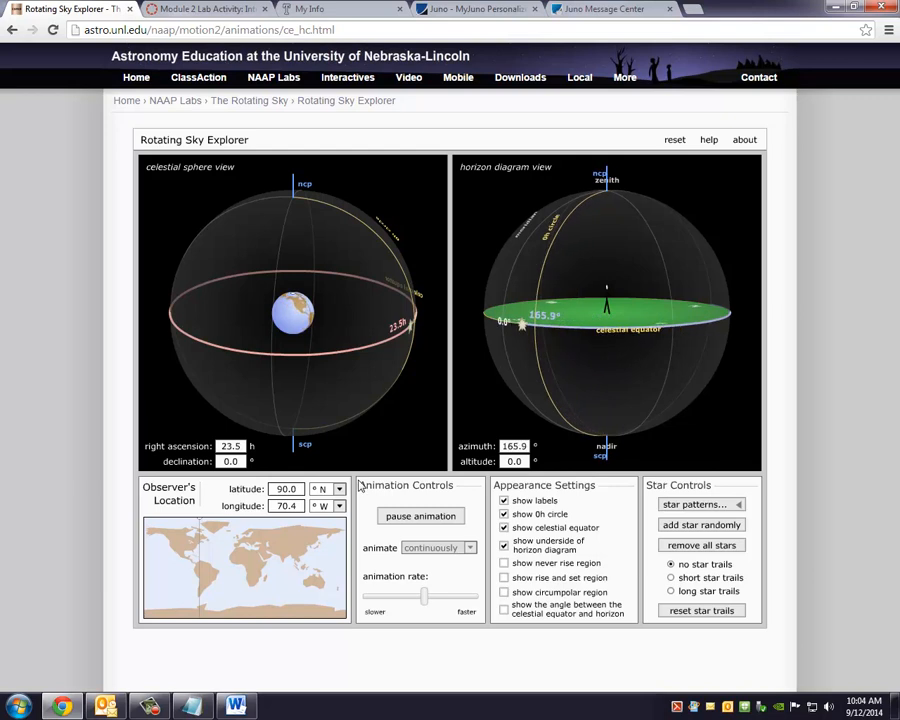
left_click(420, 516)
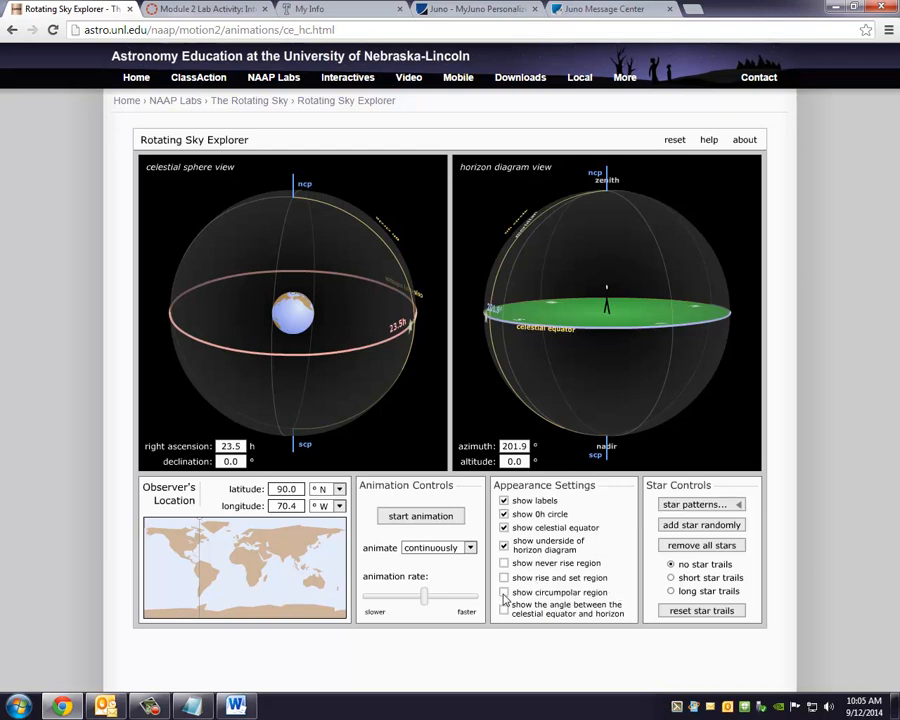
Show the circumpolar region and animate the sky until the 47.5° star stops near azimuth 15.9°
left_click(504, 592)
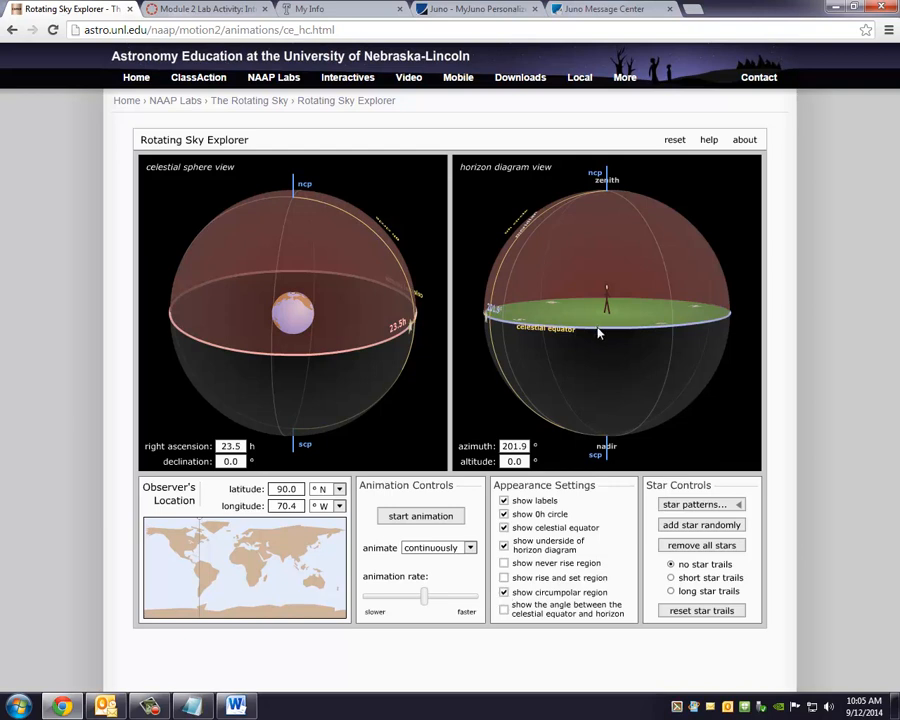
mouse_move(584, 332)
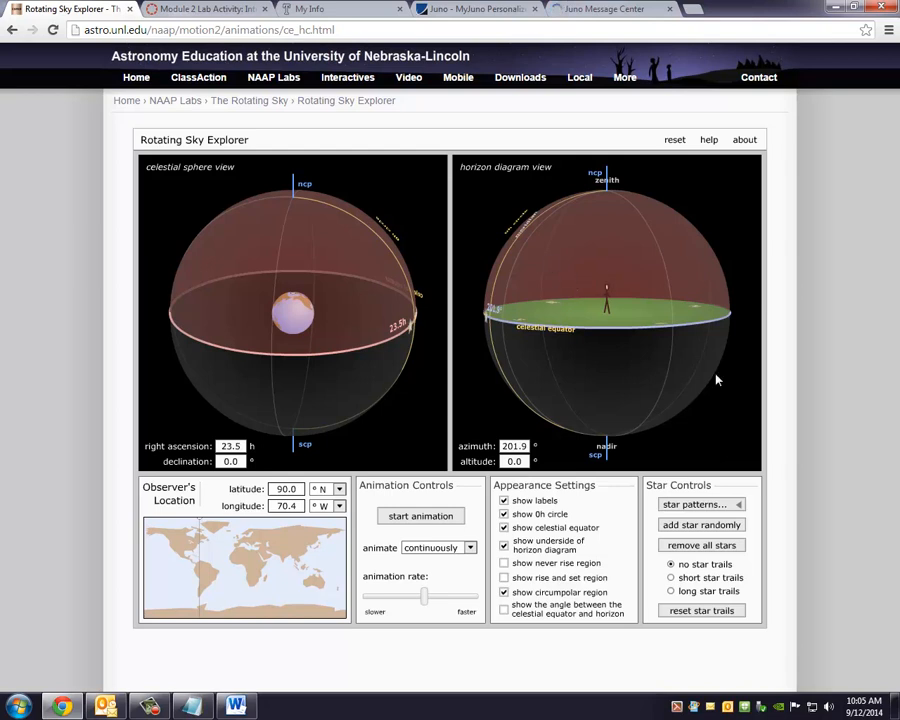
mouse_move(568, 270)
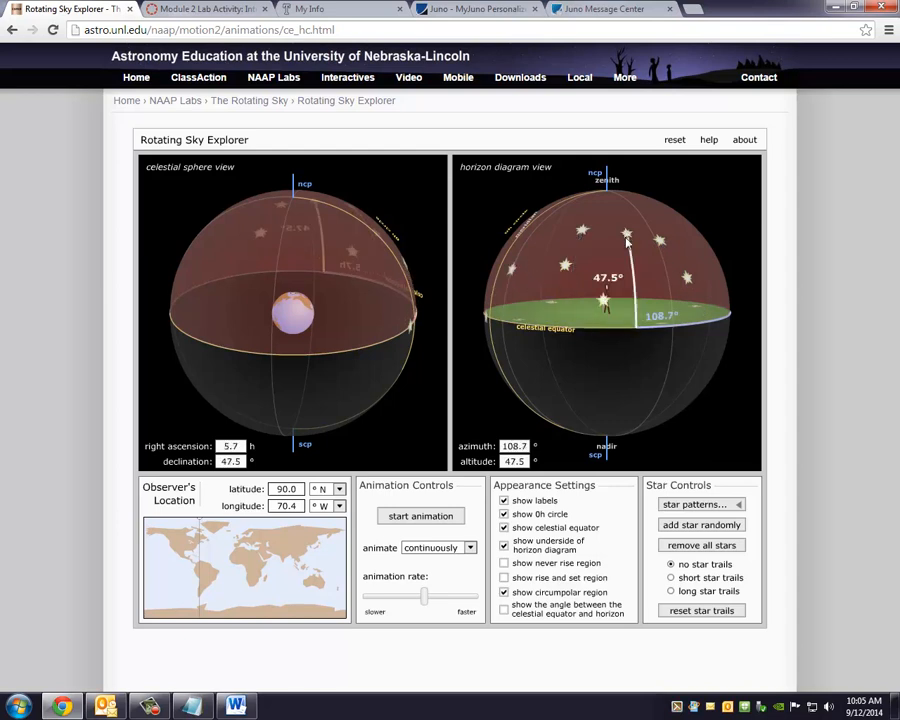
mouse_move(536, 442)
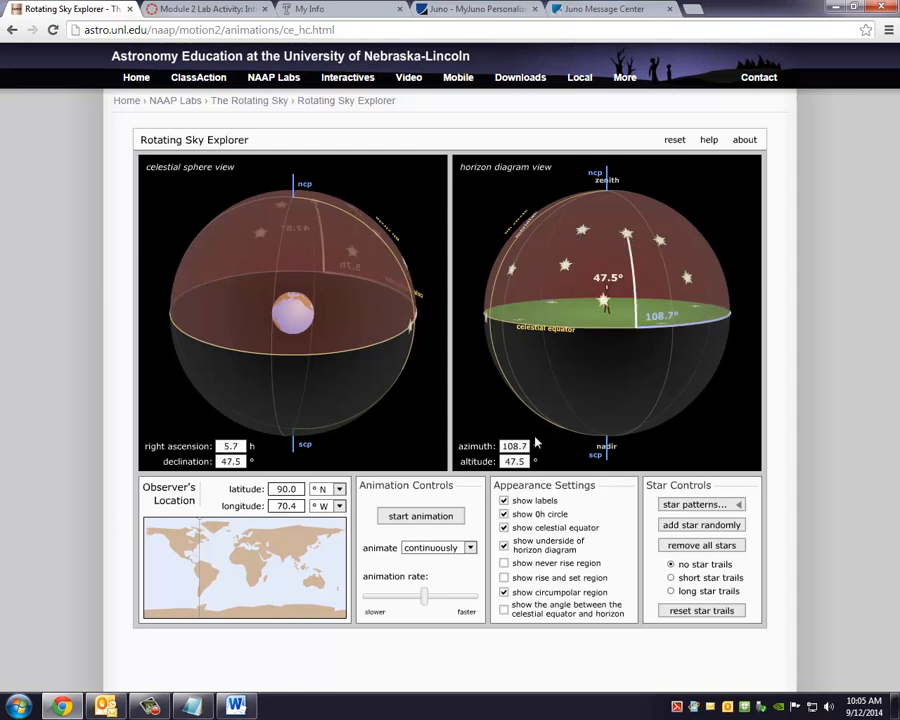
left_click(420, 516)
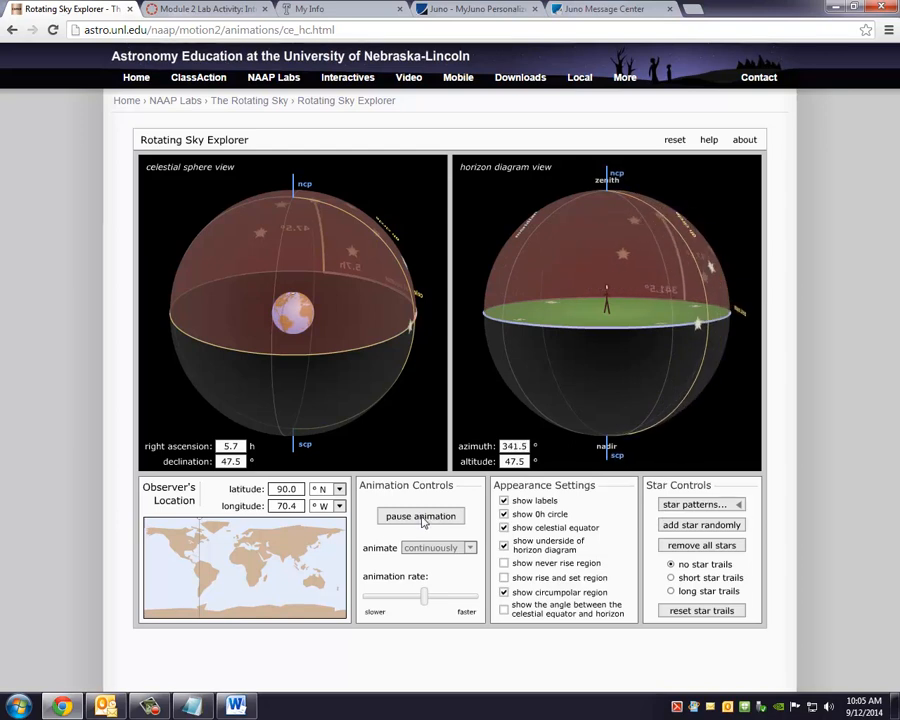
left_click(420, 516)
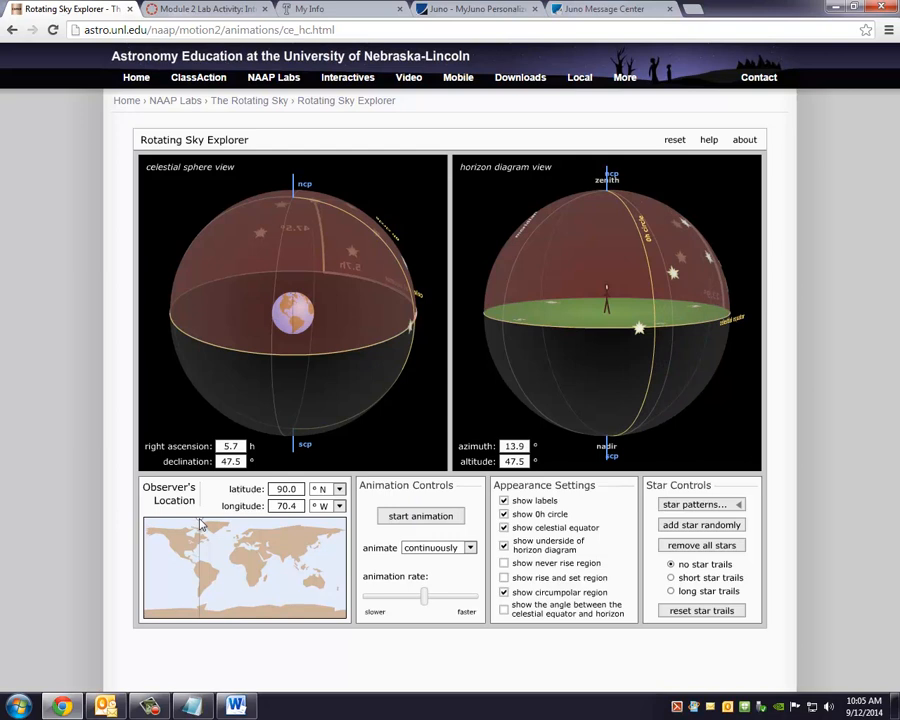
Move the observer to latitude 22.5° N and animate to draw long star trails, stopping with the star at altitude -18.5°
left_click_drag(198, 524, 198, 540)
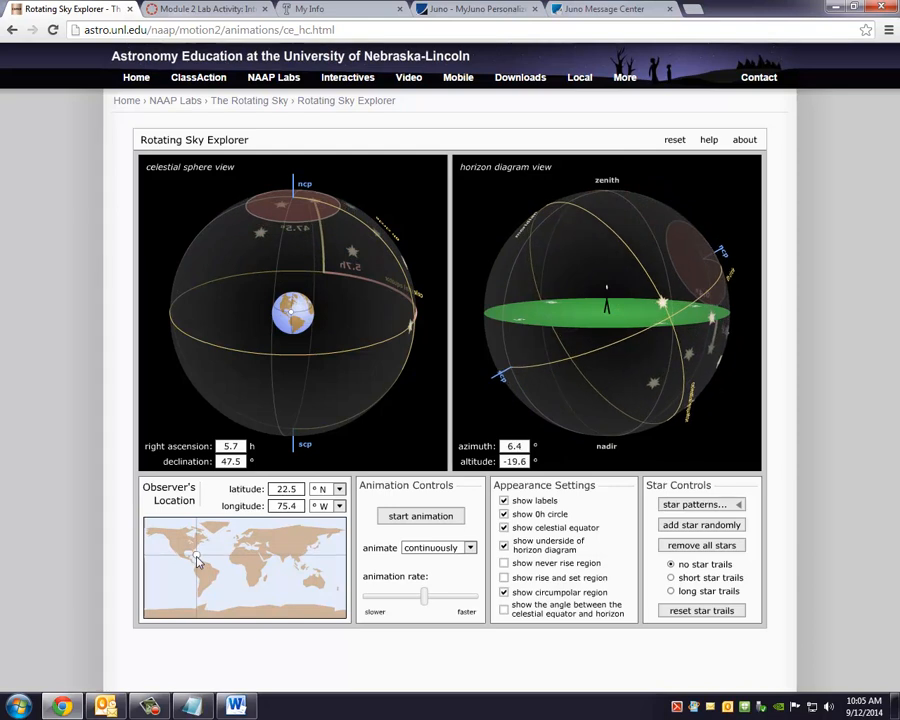
mouse_move(584, 336)
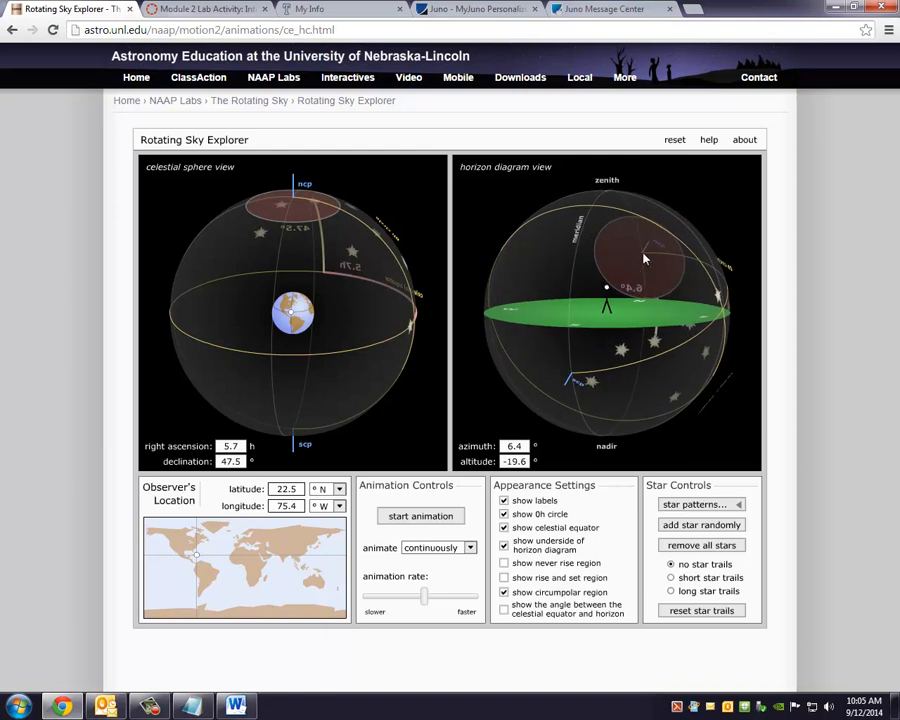
left_click_drag(644, 258, 676, 310)
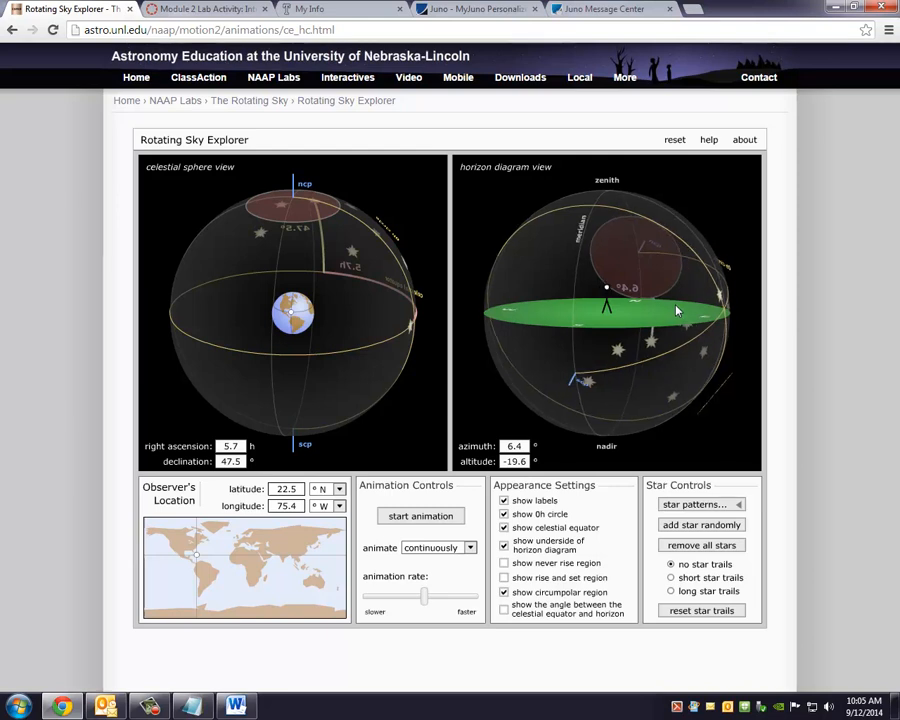
left_click(420, 516)
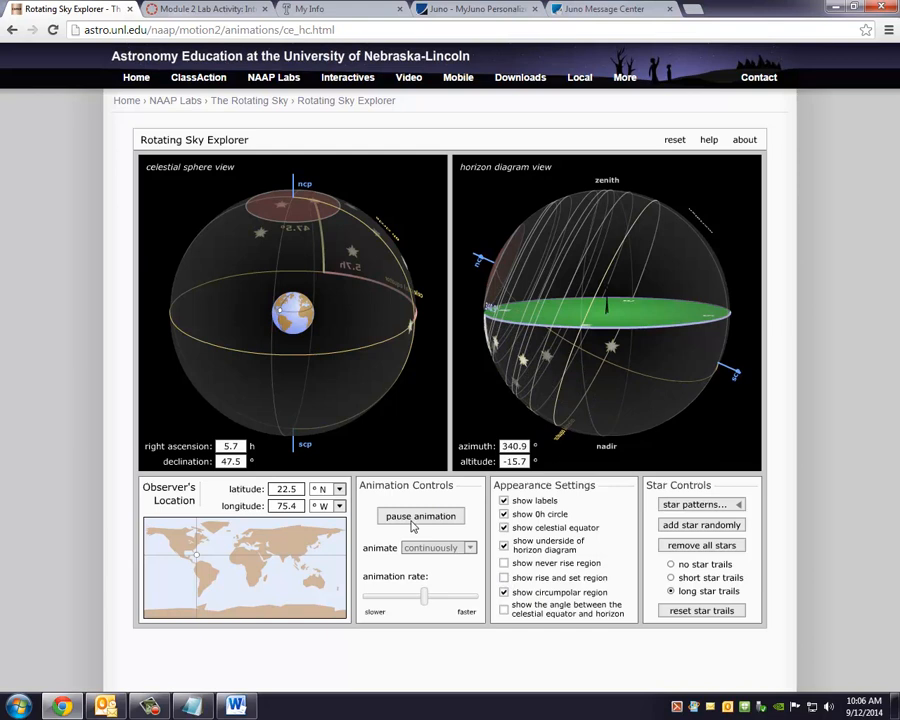
left_click(420, 516)
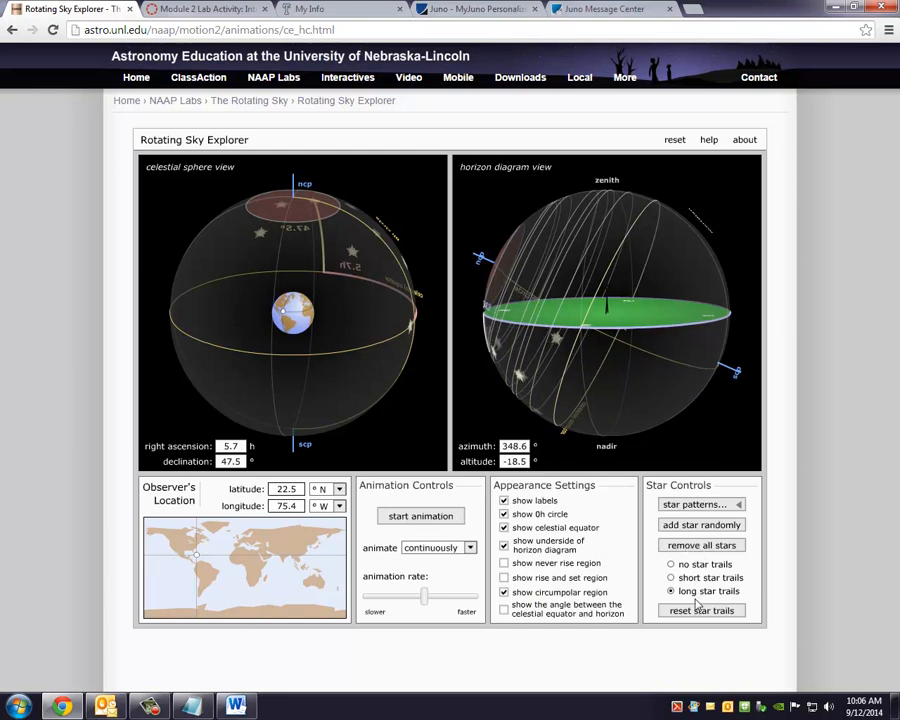
Reset the star trails drawn so far
left_click(672, 592)
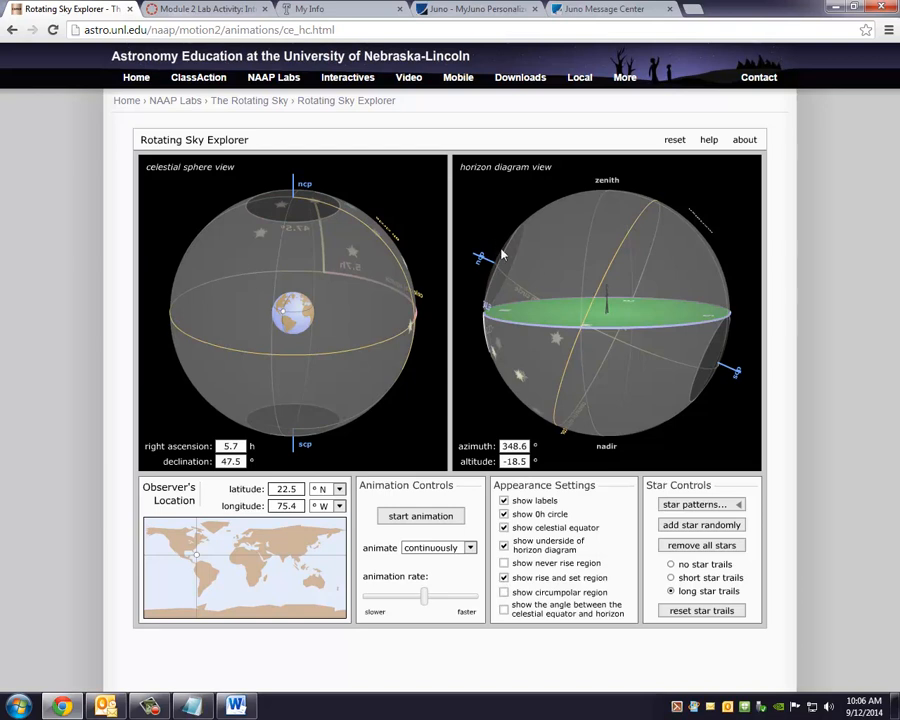
mouse_move(500, 264)
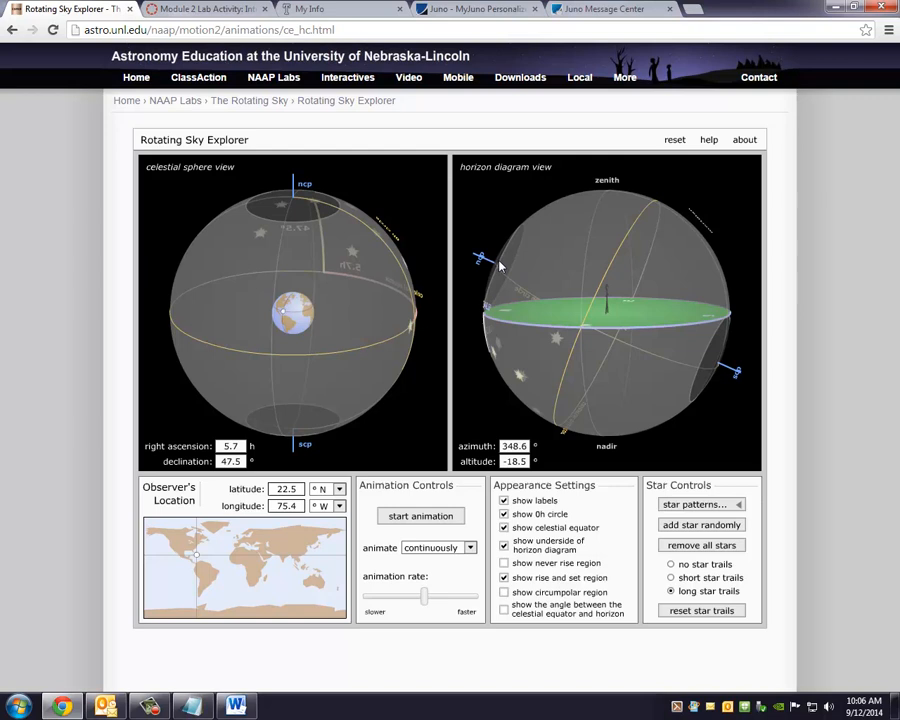
mouse_move(668, 356)
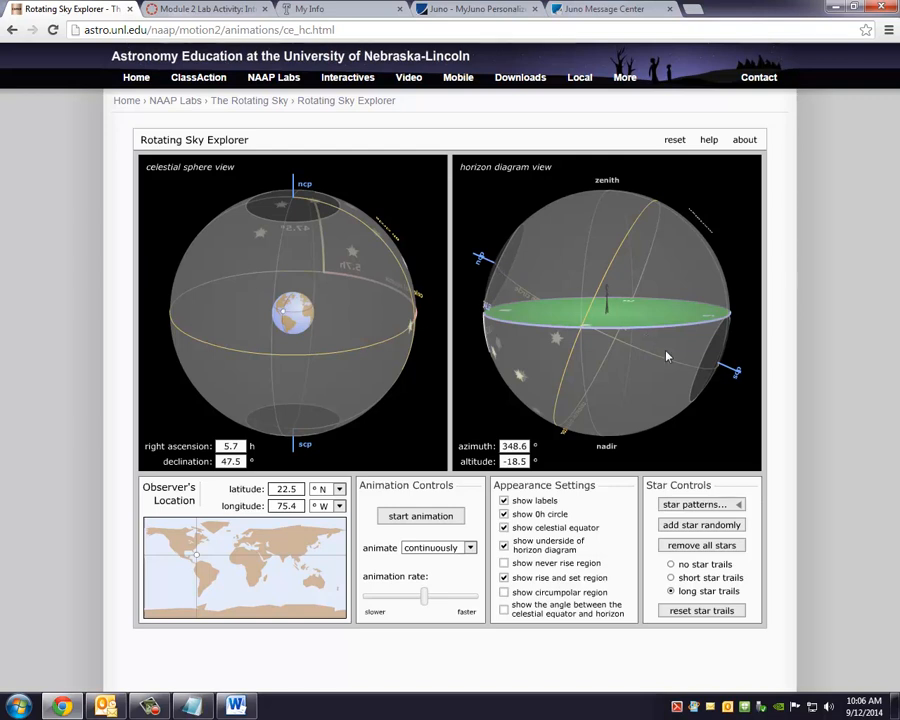
mouse_move(700, 368)
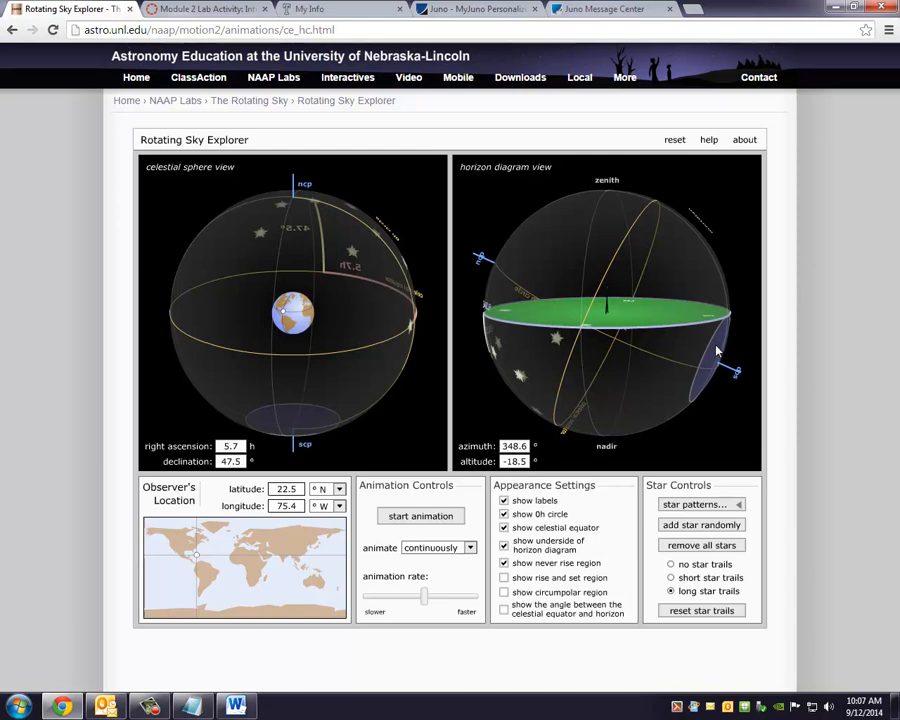
Drag the star to declination -82.8° near the south celestial pole and animate to trace its trail, stopping at altitude -27.2°
left_click_drag(730, 370, 736, 376)
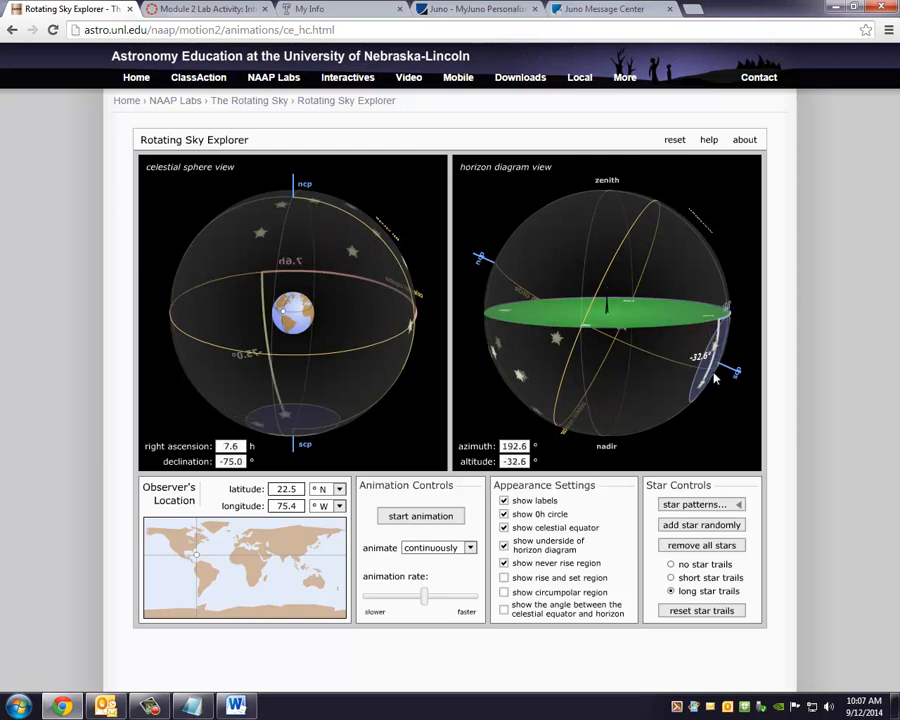
left_click_drag(716, 378, 656, 326)
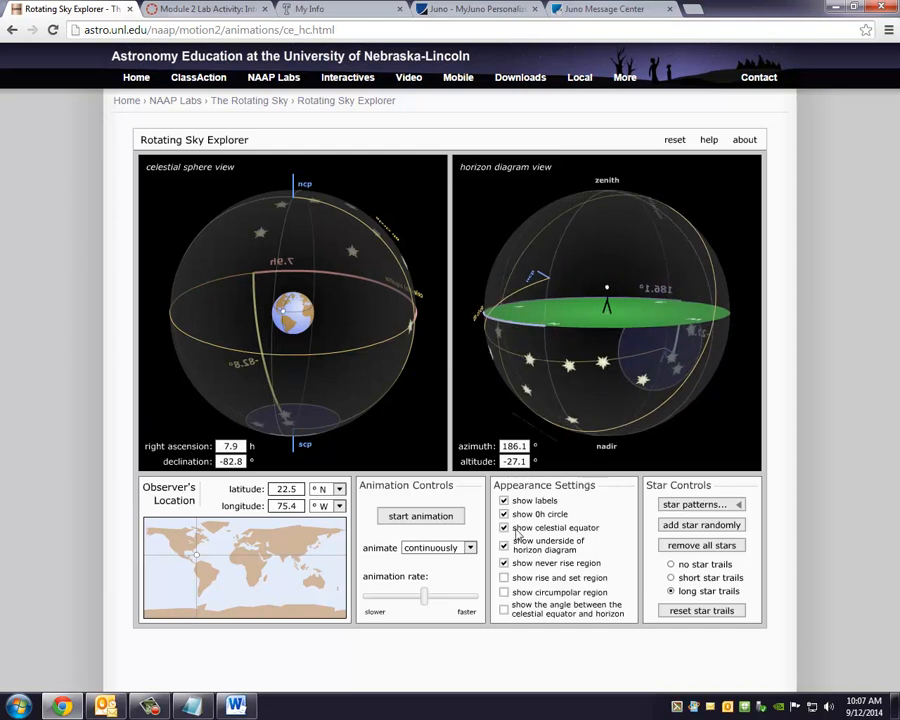
left_click(420, 516)
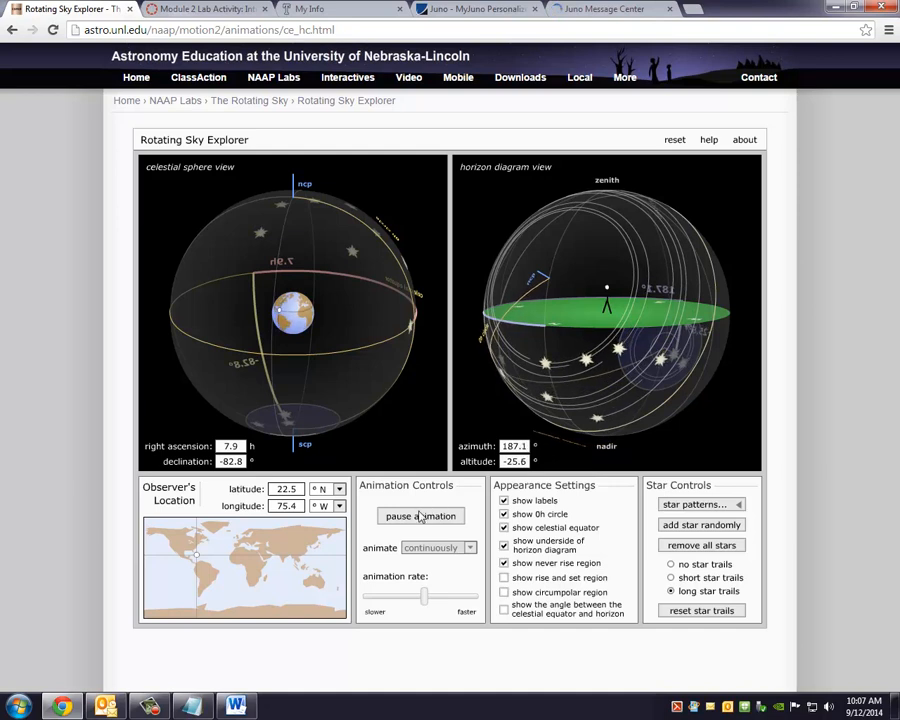
left_click(420, 516)
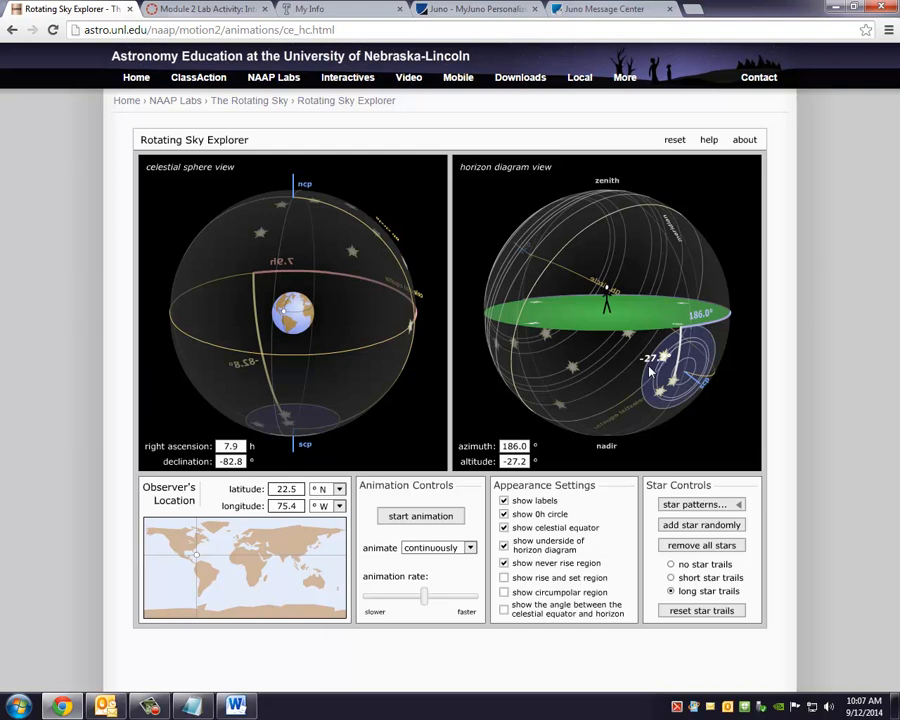
mouse_move(504, 360)
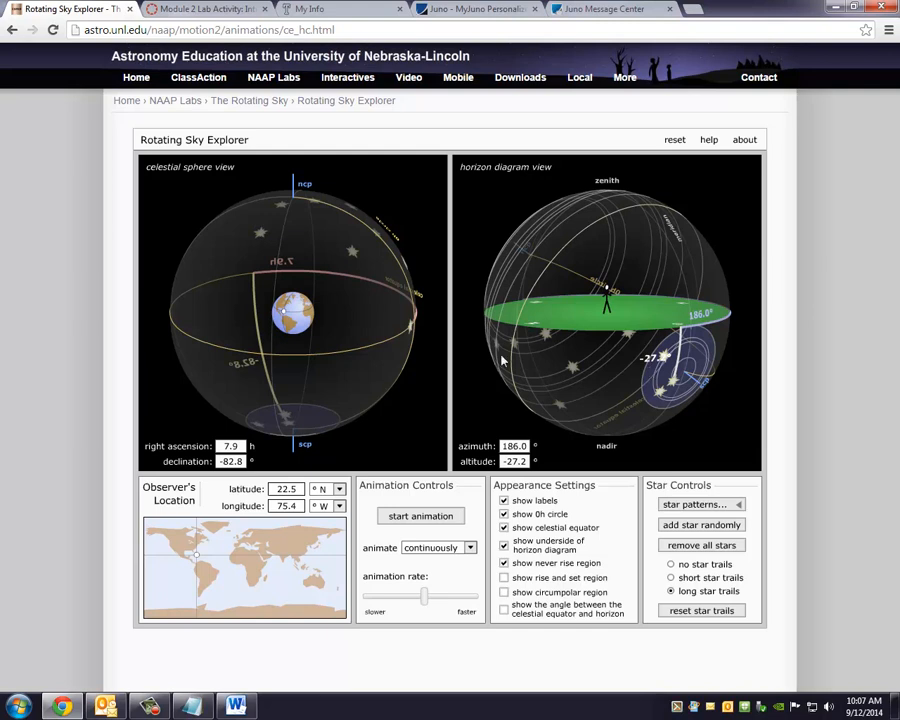